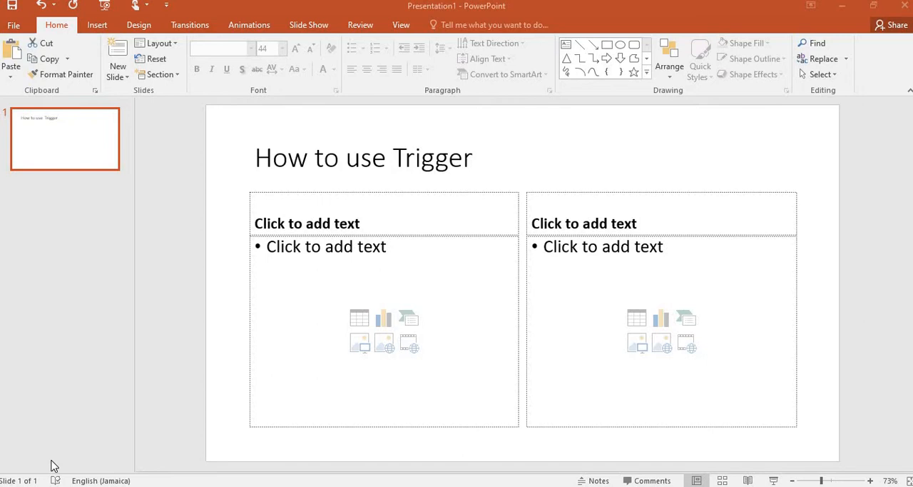
mouse_move(74, 454)
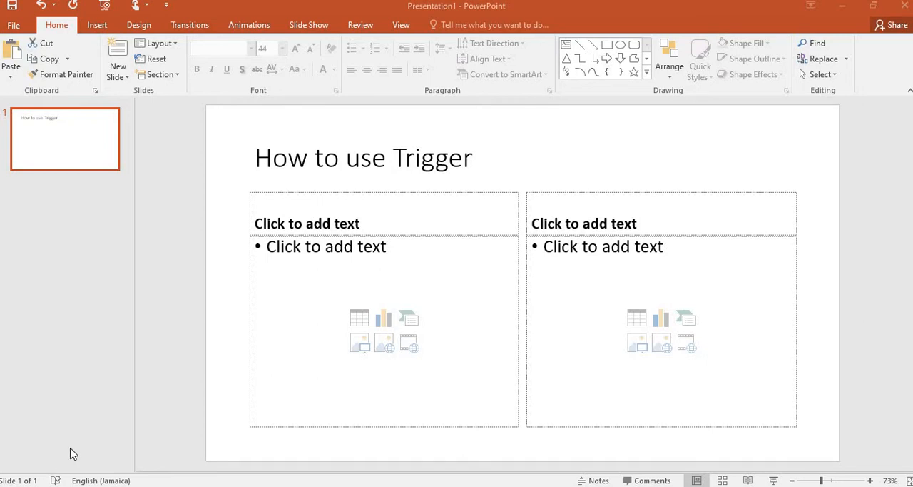
mouse_move(345, 223)
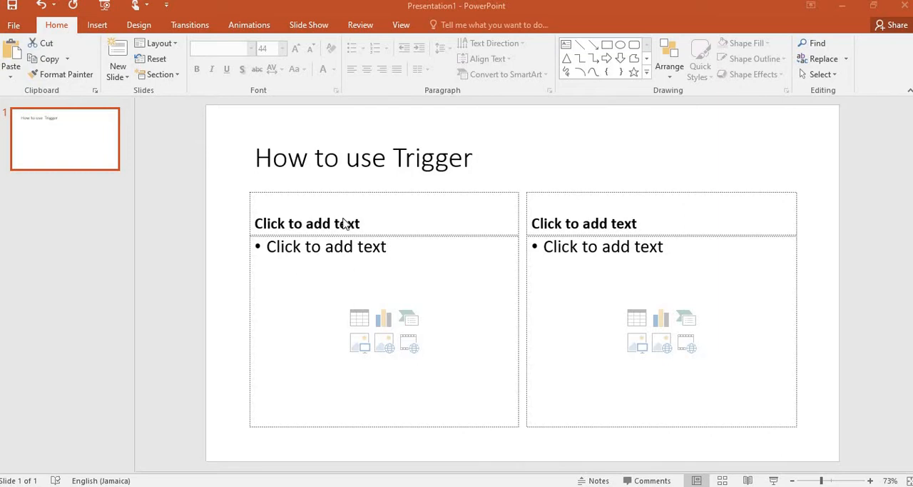
mouse_move(305, 229)
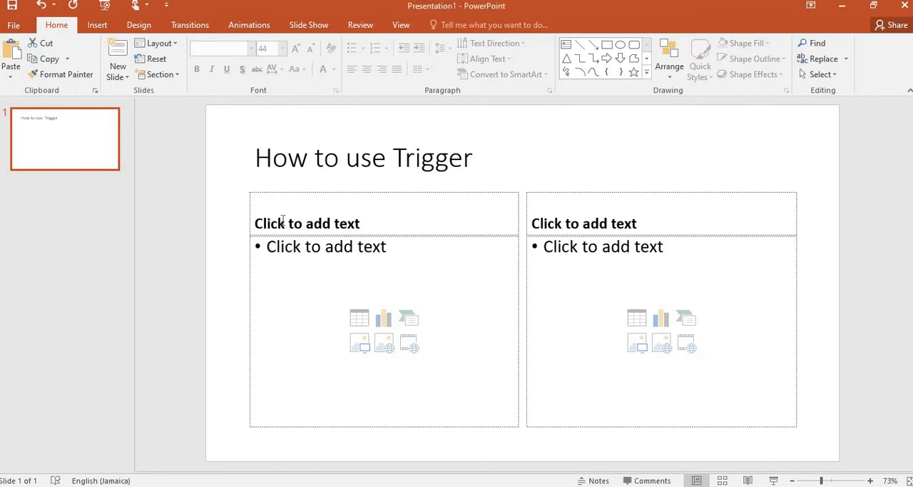
Enter 'Car' in the left header box and 'Truck' in the right one.
left_click(307, 222)
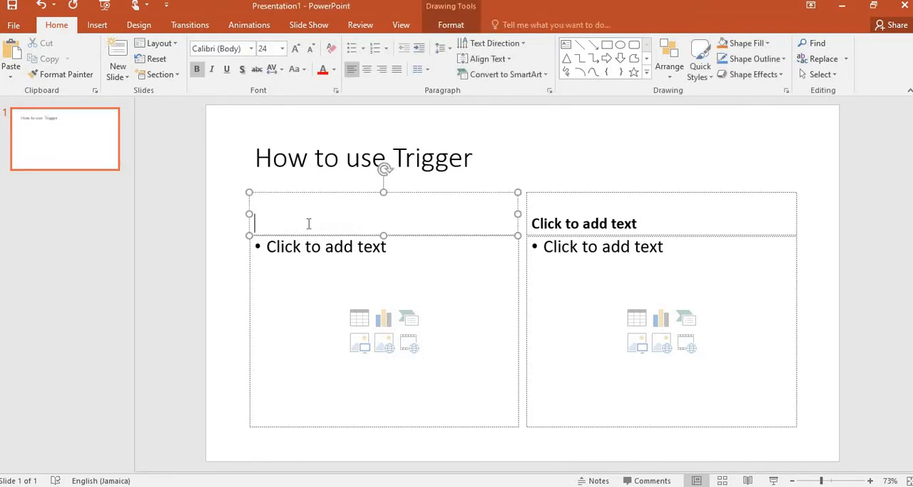
type("Car")
left_click(661, 212)
type("tr")
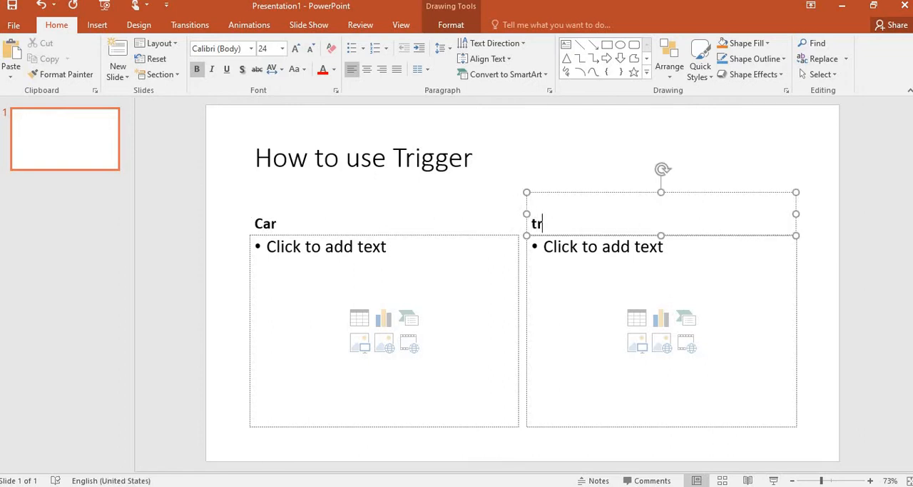
type("ucj")
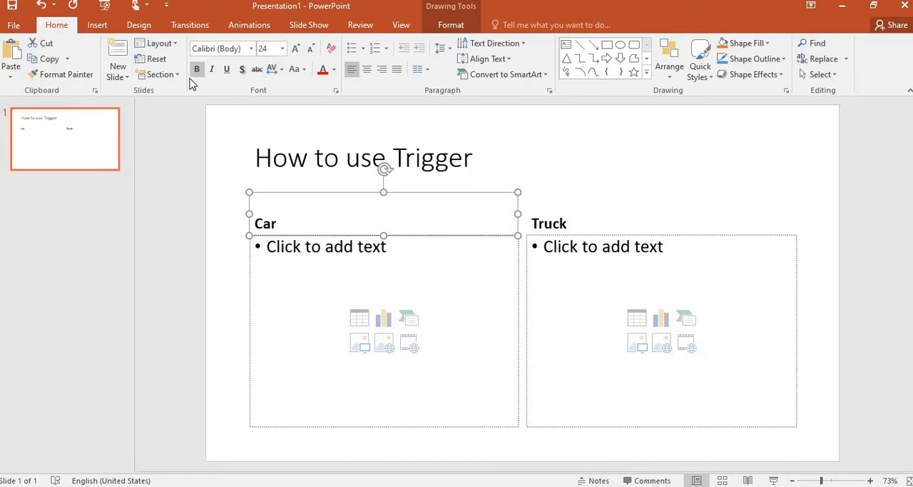
mouse_move(776, 47)
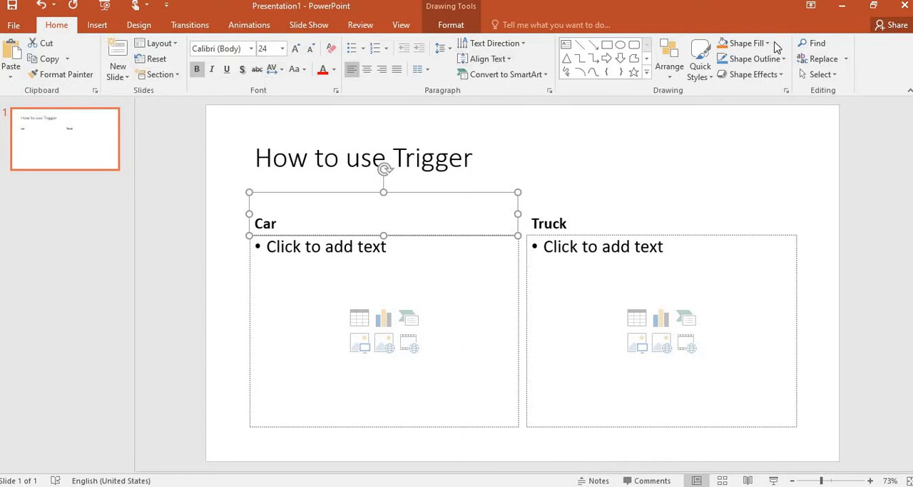
Fill the Car box green with a bevel effect and enlarge and centre its text.
left_click(745, 43)
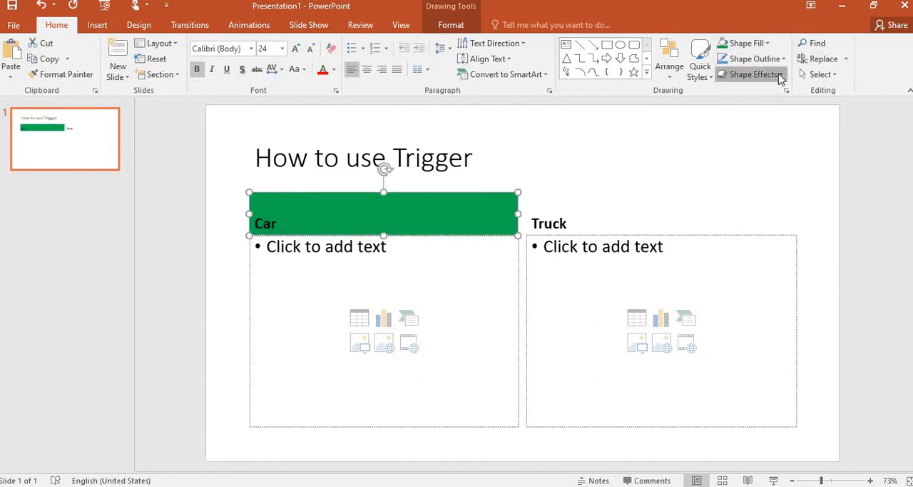
left_click(751, 74)
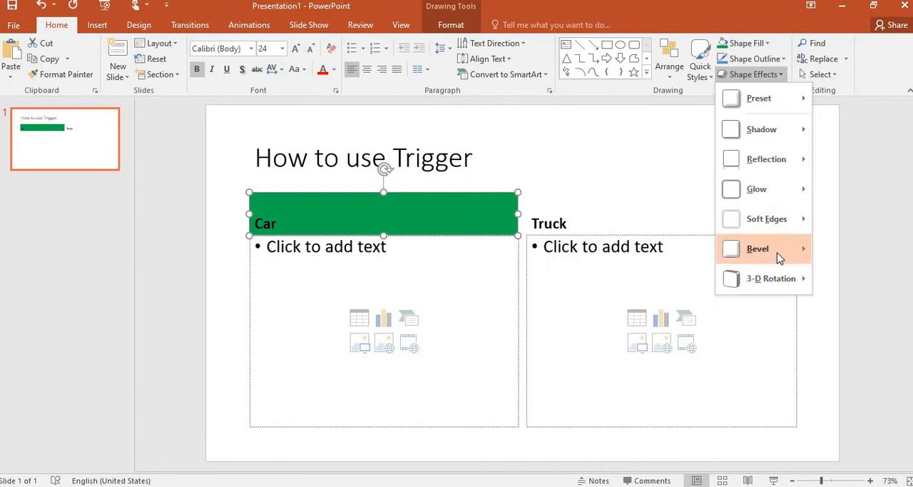
left_click(758, 248)
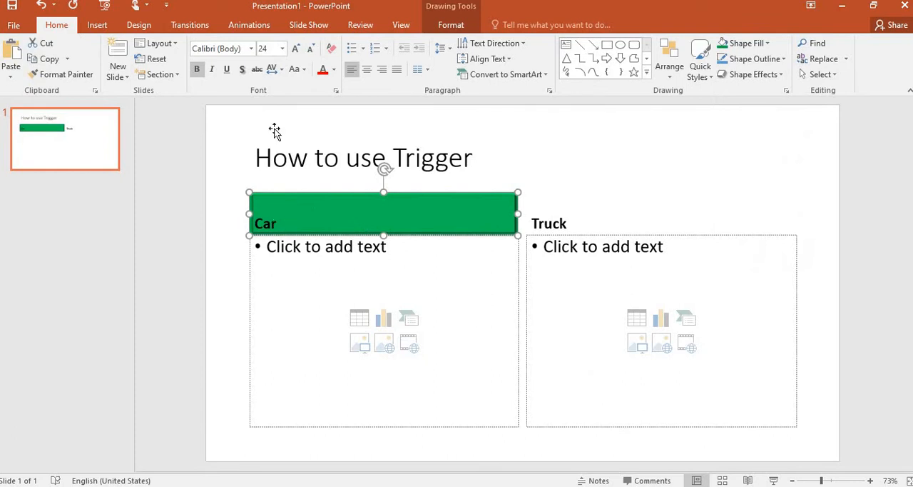
left_click(295, 49)
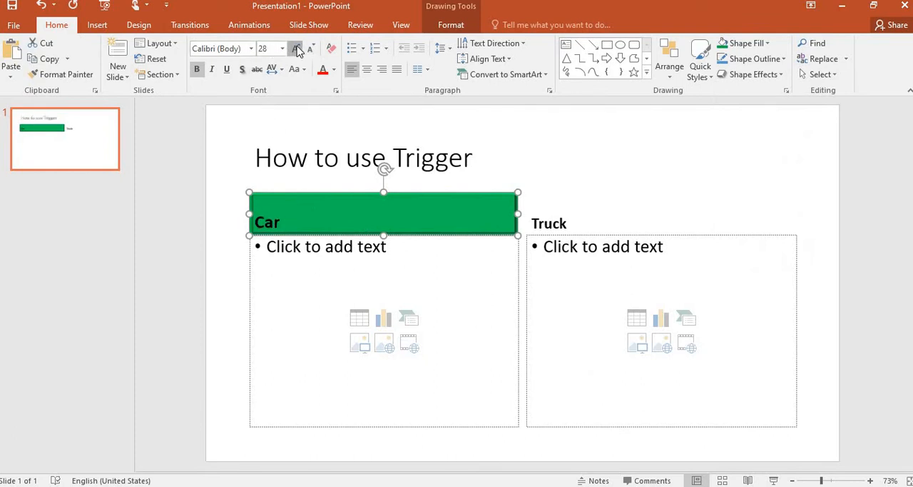
left_click(296, 48)
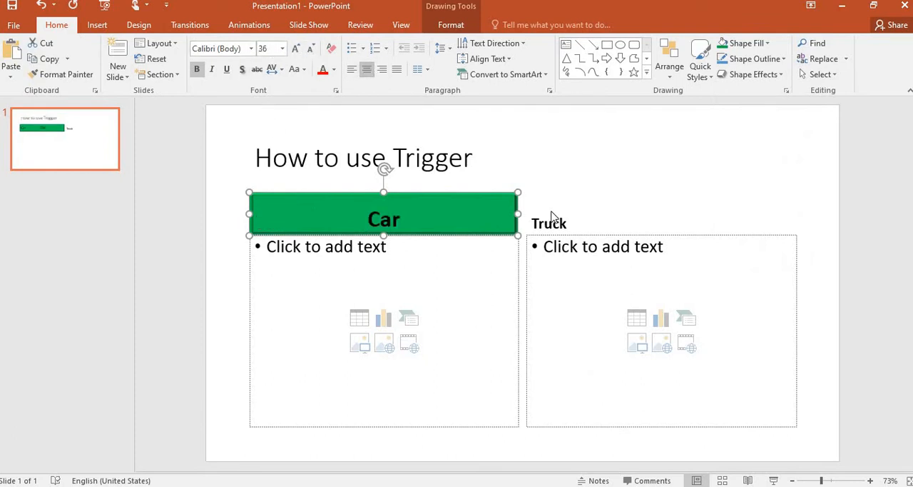
left_click(548, 223)
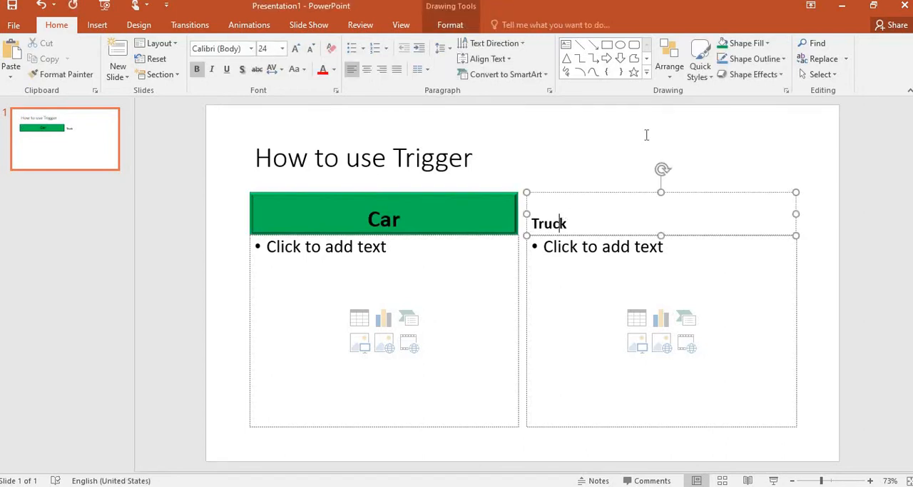
Fill the Truck box purple with a bevel effect and enlarge and centre its text.
left_click(745, 43)
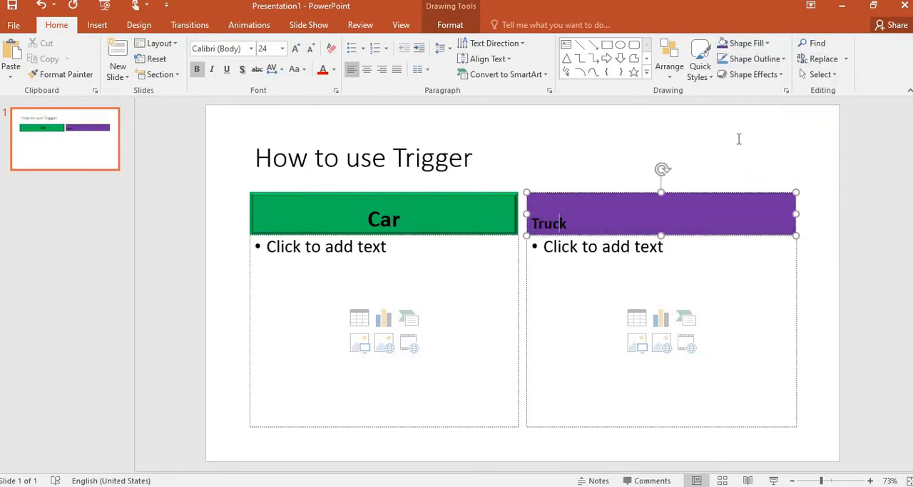
left_click(751, 74)
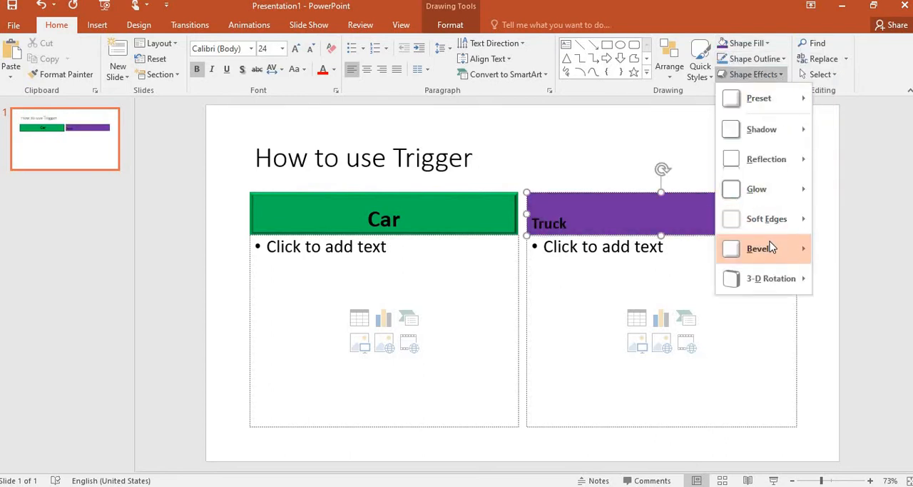
left_click(587, 280)
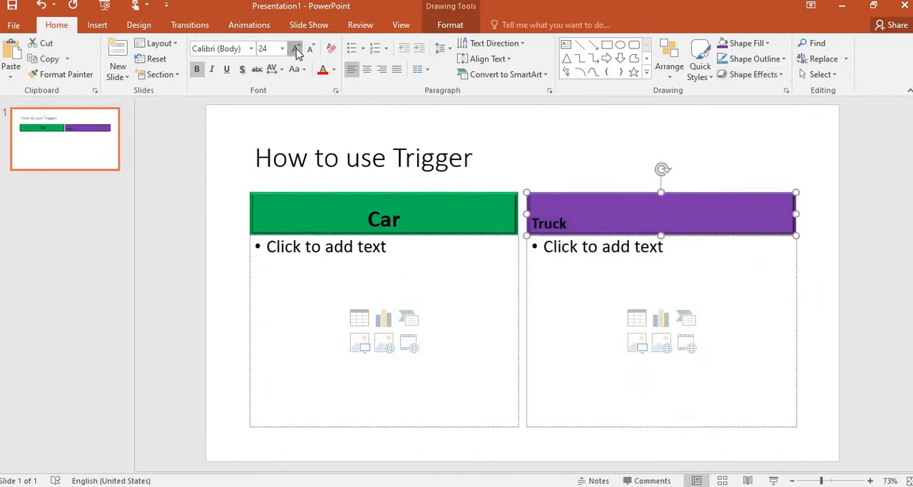
left_click(295, 49)
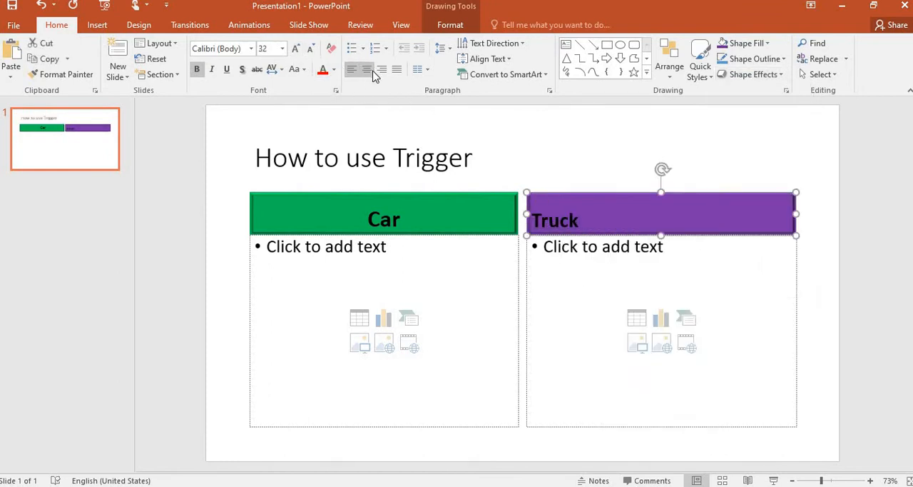
left_click(367, 70)
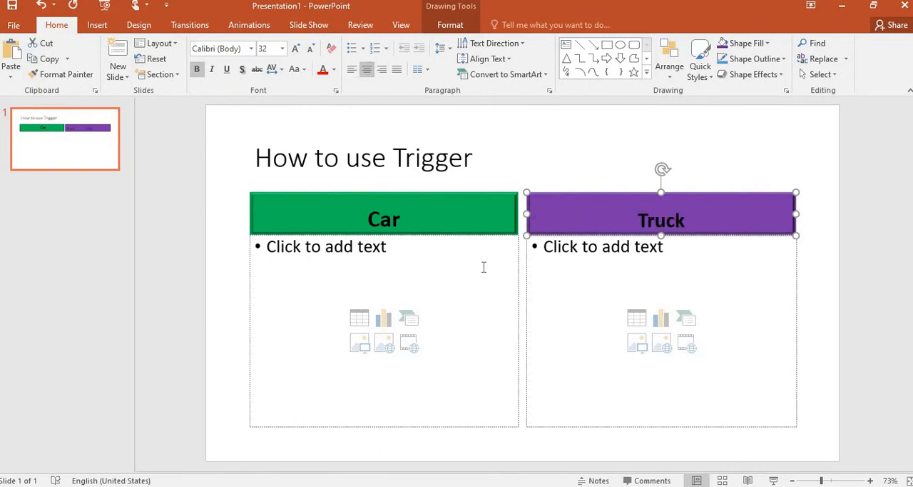
mouse_move(157, 157)
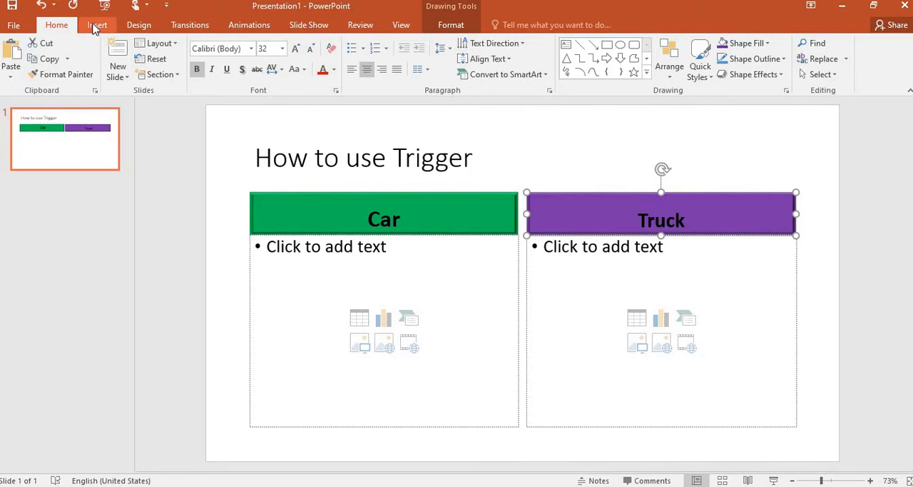
Bring up the Insert Picture dialog and scroll to the truck image.
left_click(97, 24)
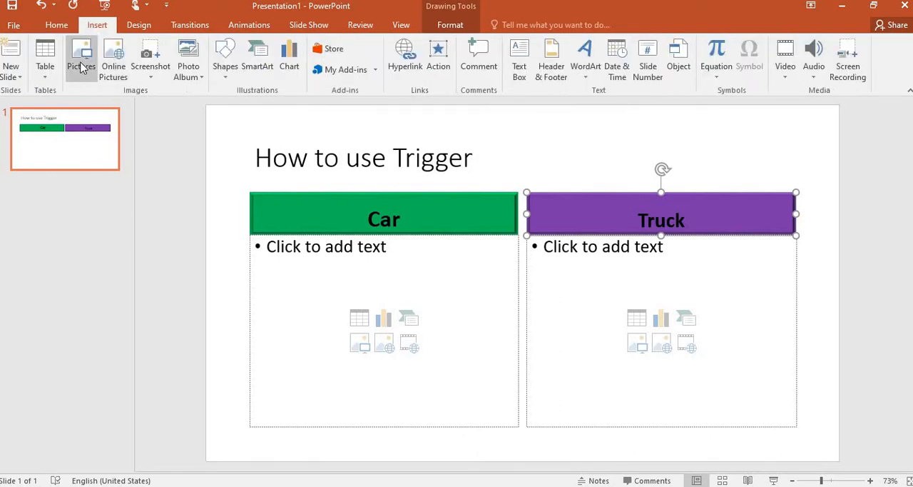
left_click(80, 54)
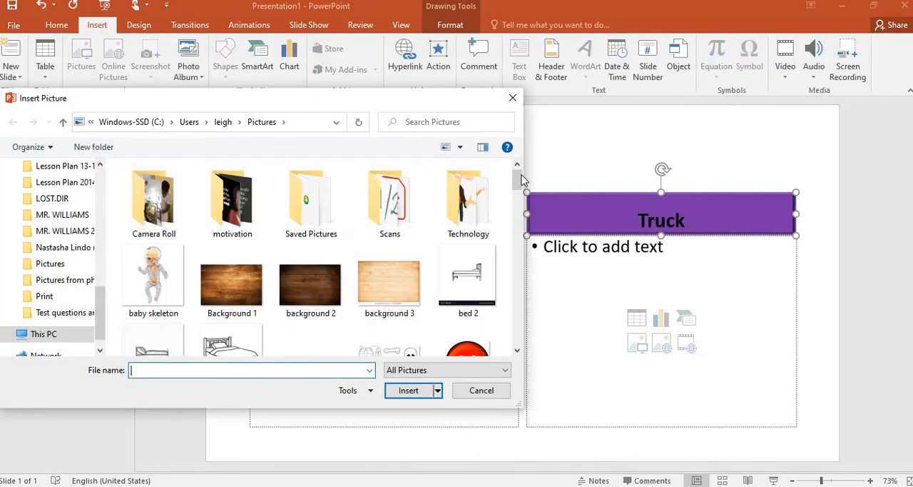
scroll("down", 3)
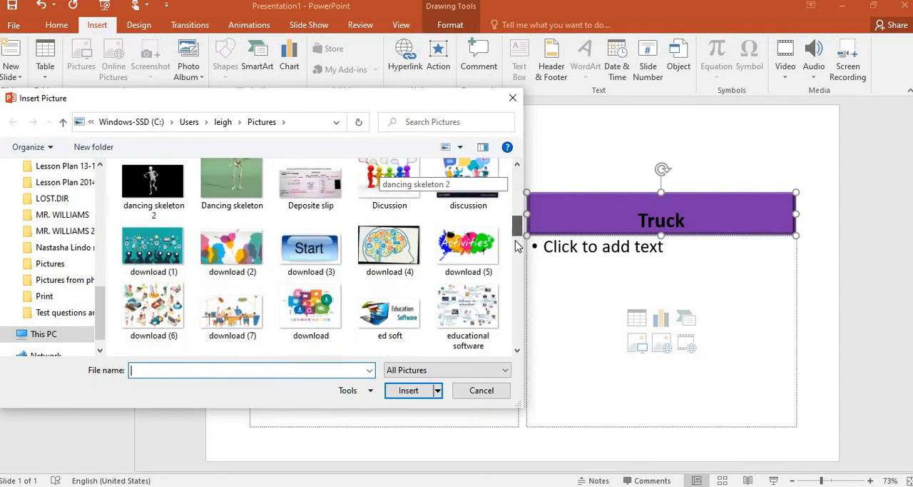
scroll("down", 3)
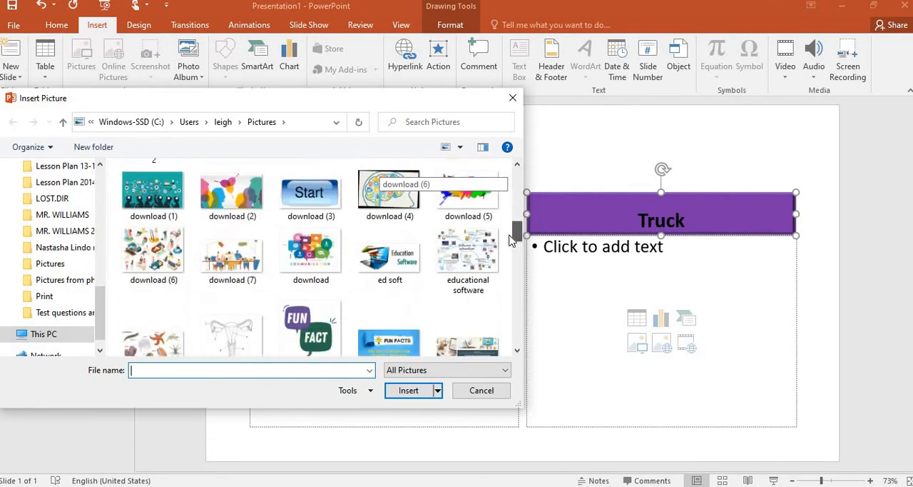
scroll("down", 3)
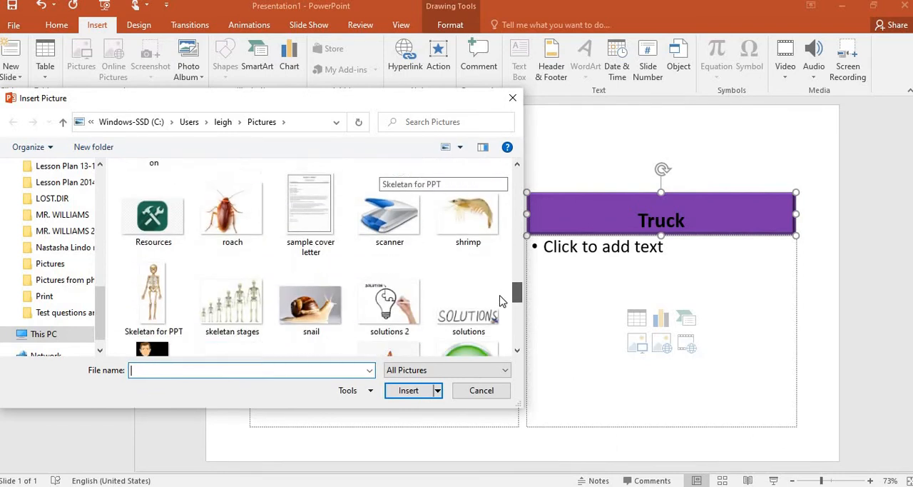
scroll("down", 3)
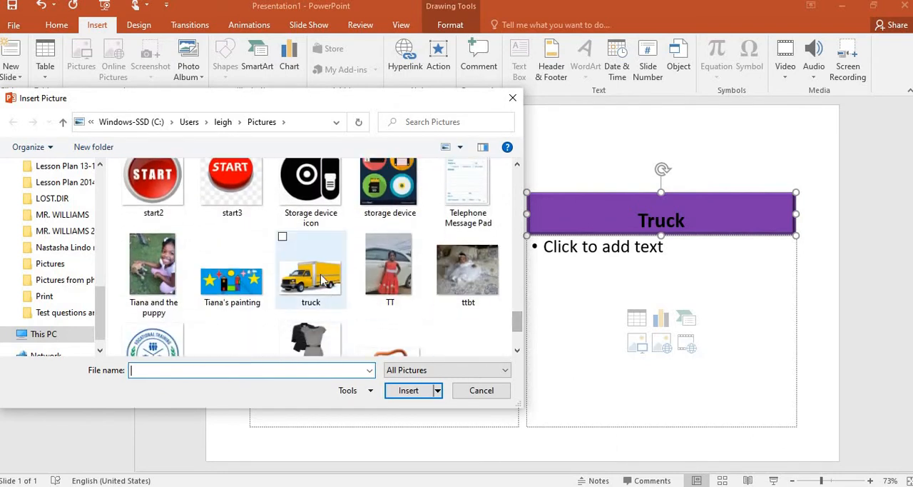
Insert the truck and car pictures together onto the slide.
left_click(311, 278)
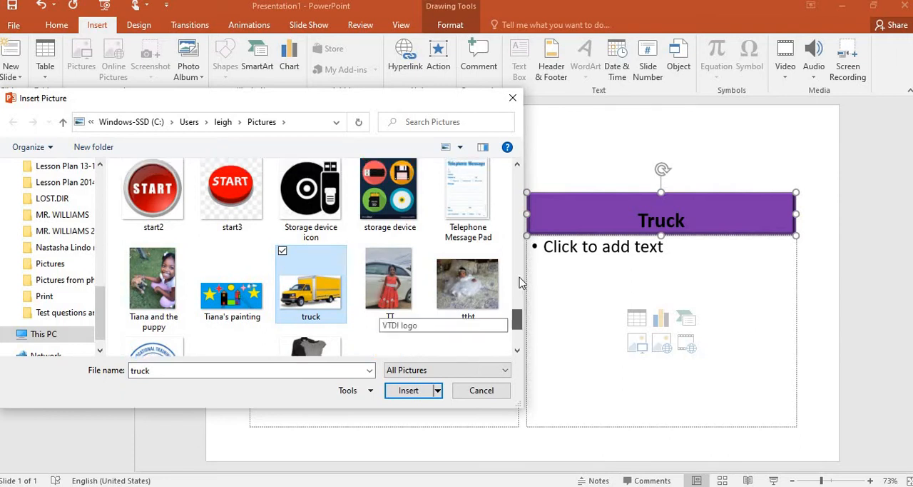
scroll("up", 3)
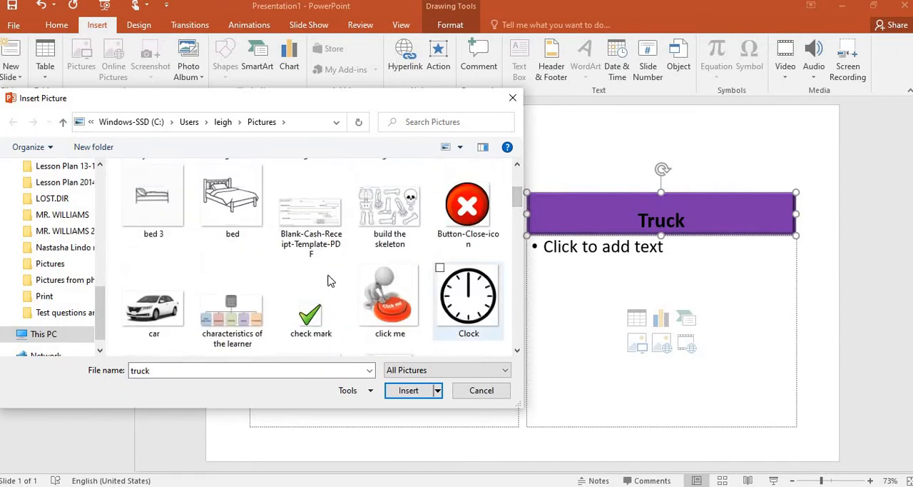
left_click(154, 300)
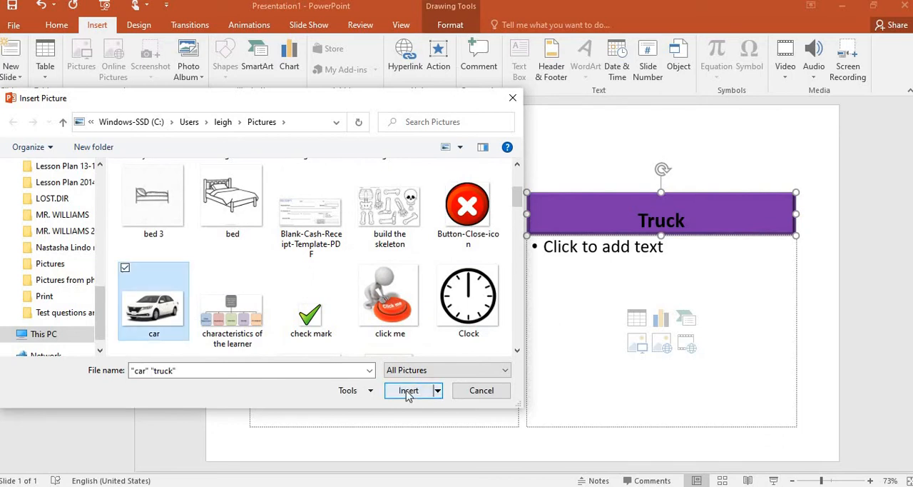
left_click(408, 391)
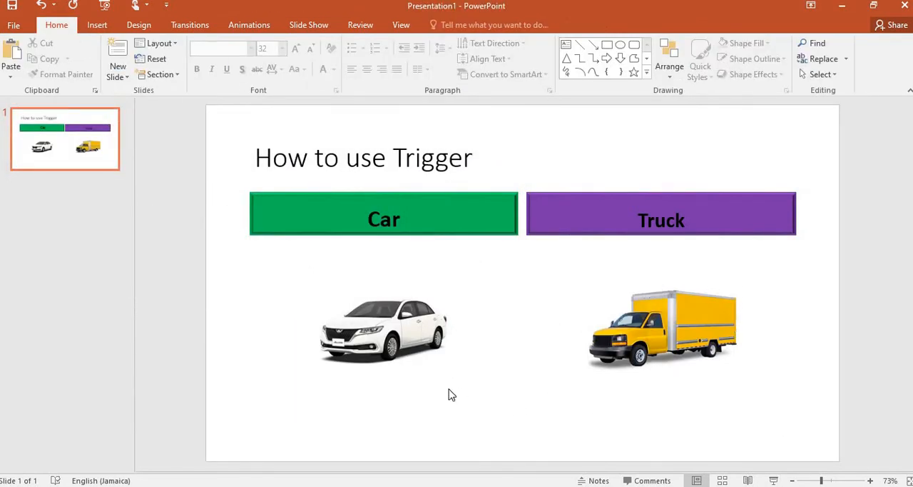
mouse_move(431, 370)
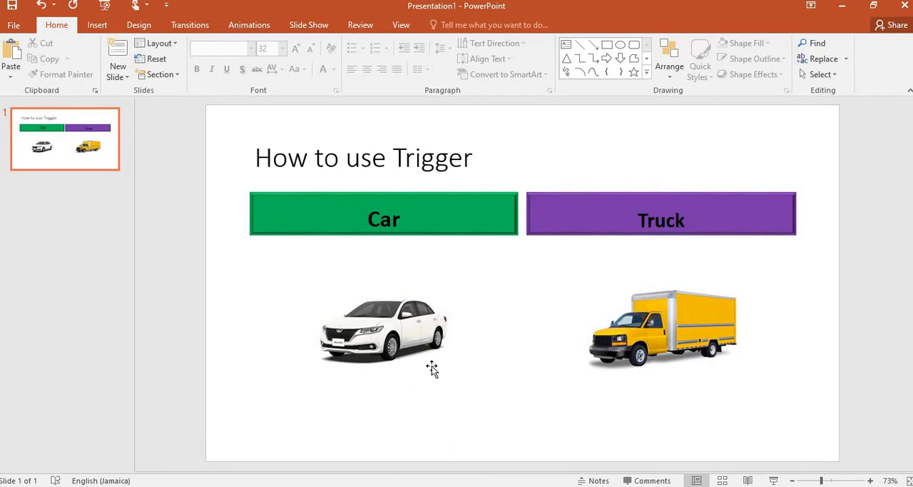
mouse_move(417, 346)
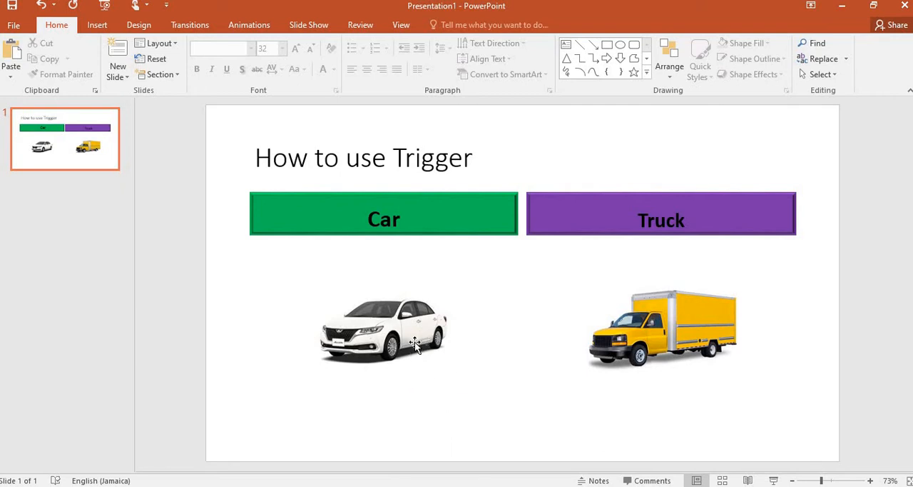
mouse_move(403, 334)
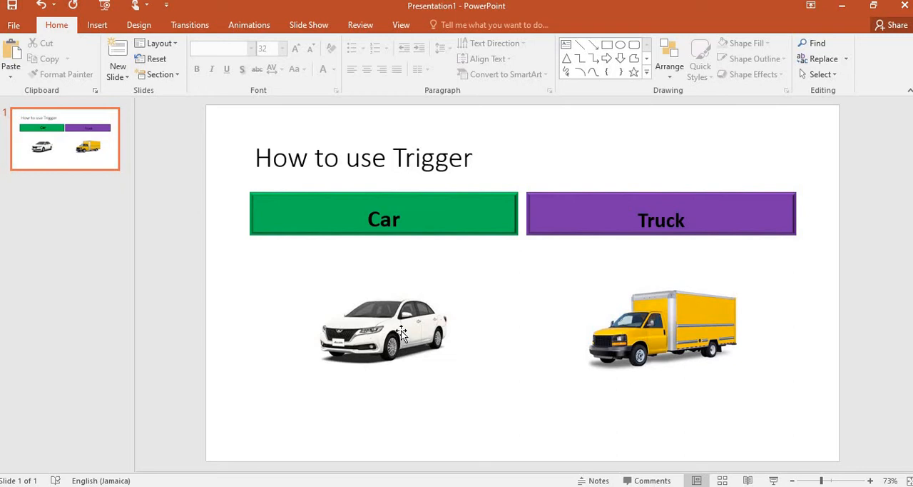
Select the car and truck pictures and bring up the Add Animation effects list.
left_click(382, 329)
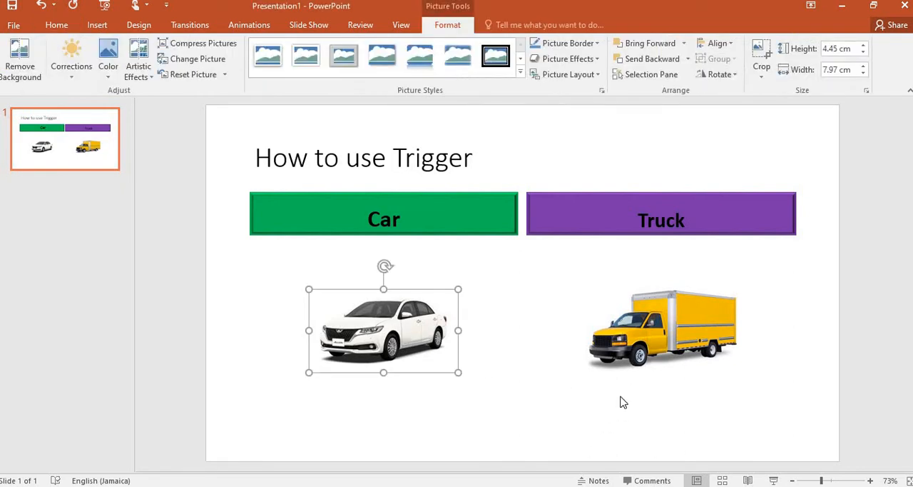
left_click(662, 329)
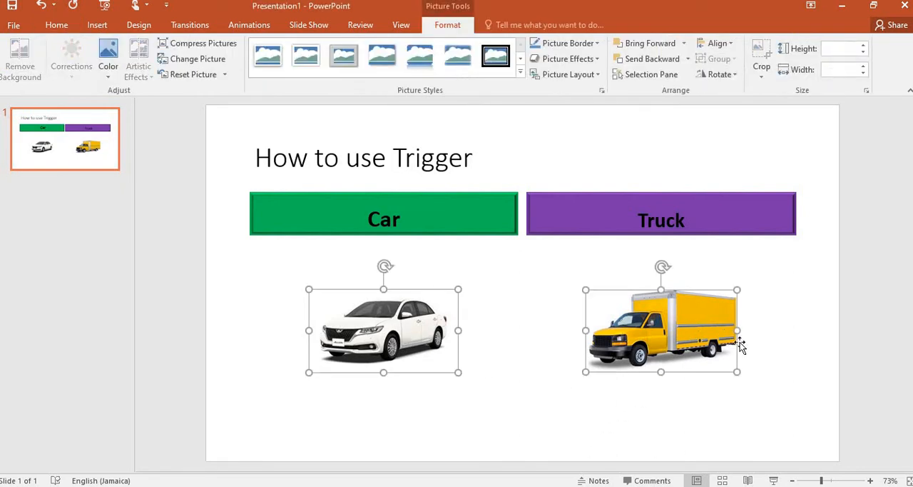
left_click(248, 24)
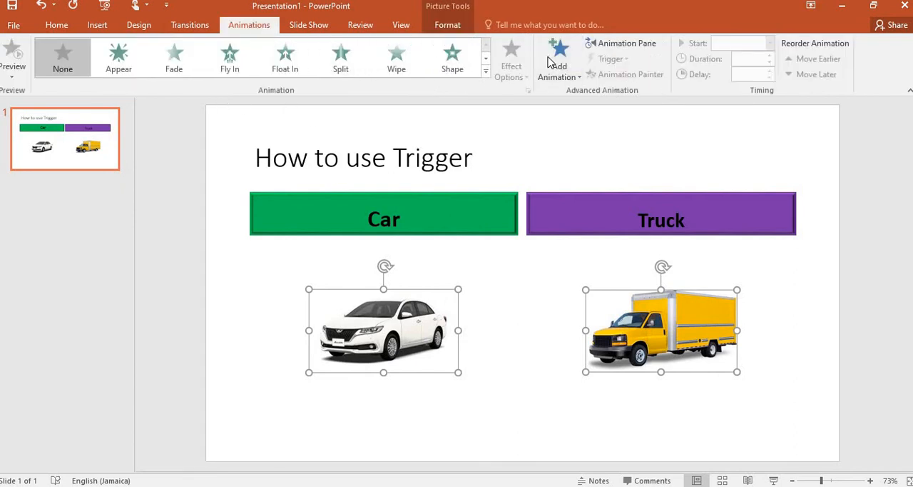
left_click(560, 57)
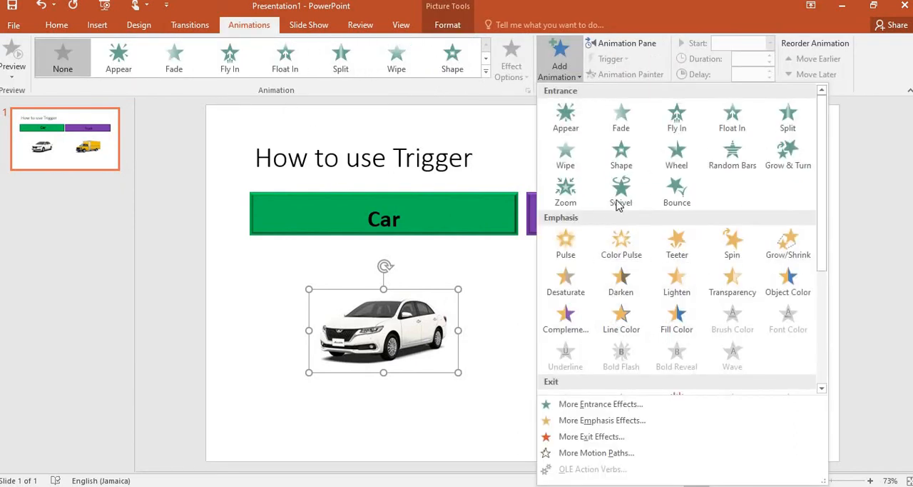
mouse_move(640, 191)
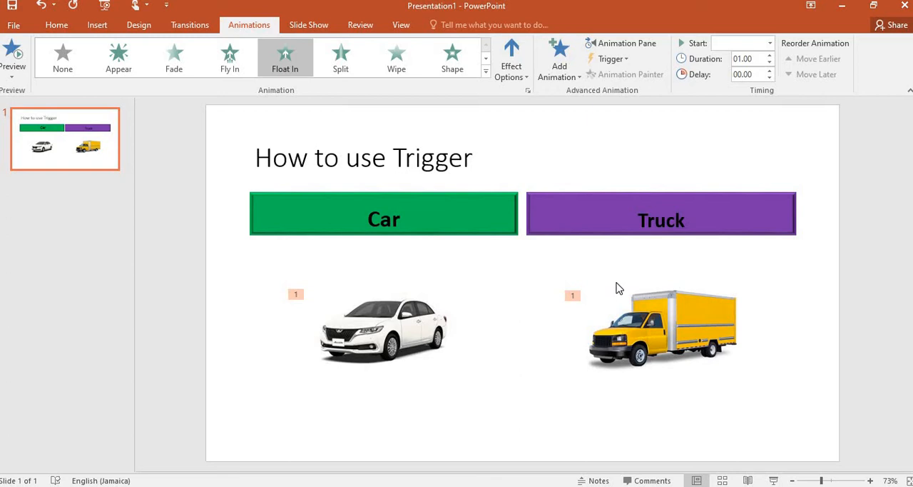
mouse_move(605, 291)
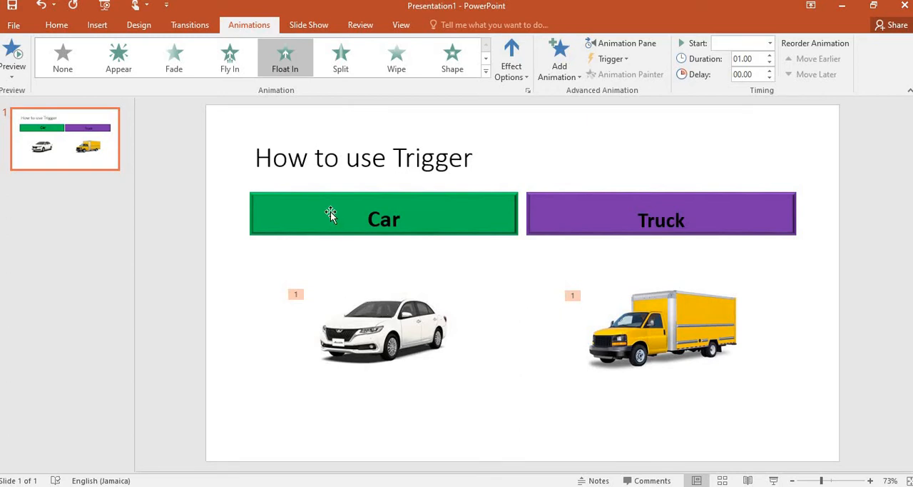
mouse_move(753, 258)
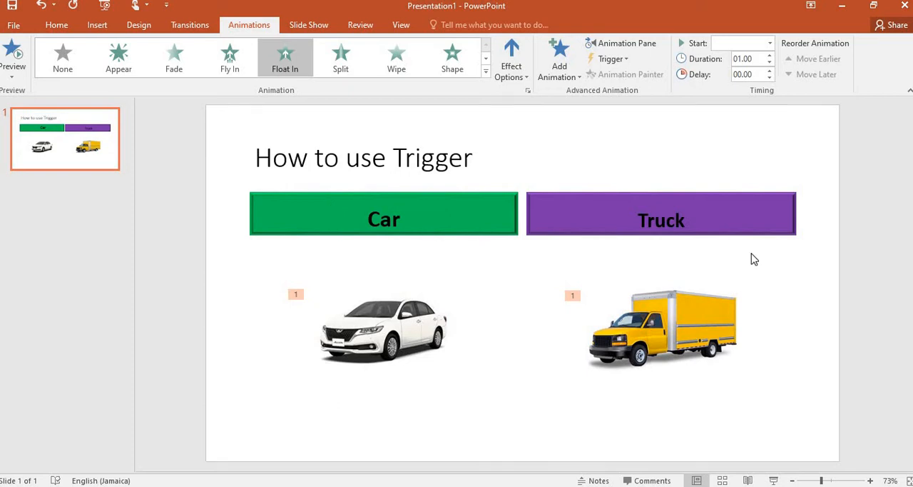
mouse_move(784, 317)
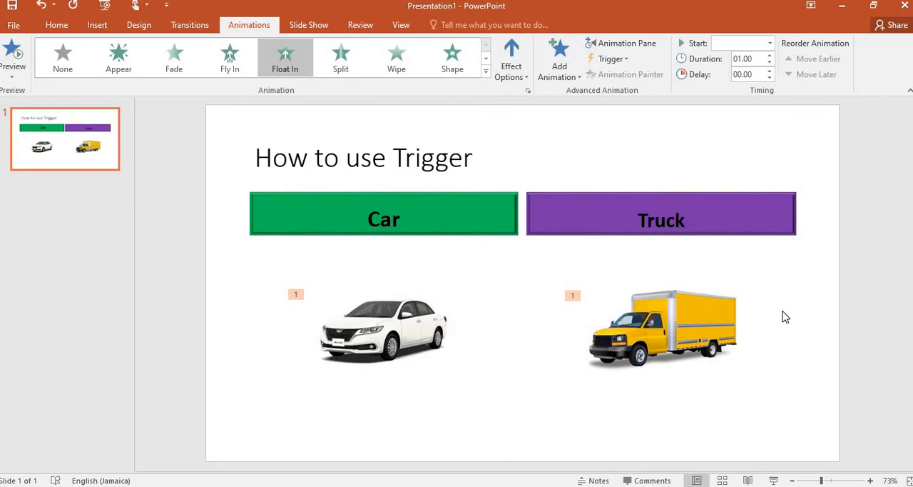
mouse_move(494, 356)
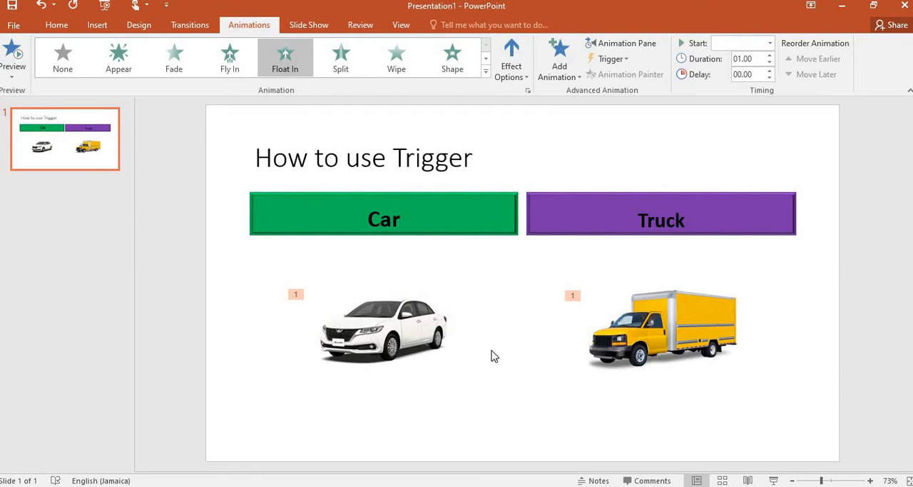
Show the Trigger > On Click of list of slide objects for the Float In pictures.
left_click(611, 58)
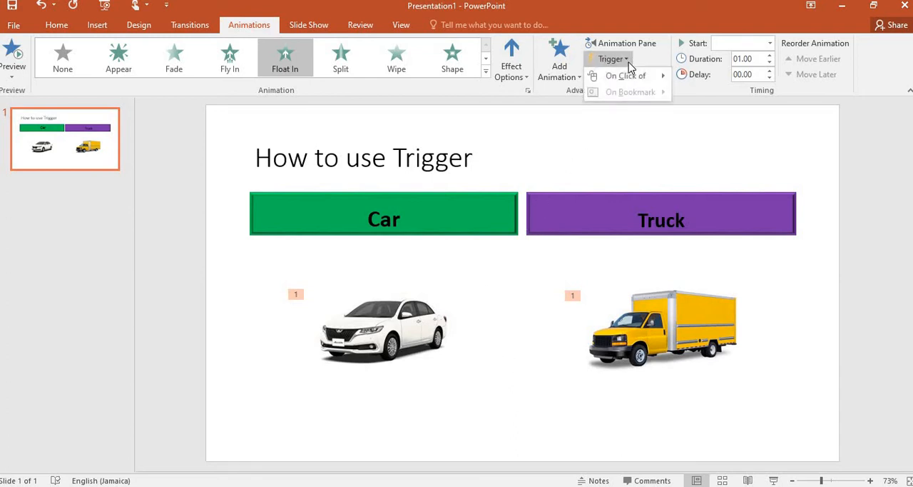
left_click(625, 75)
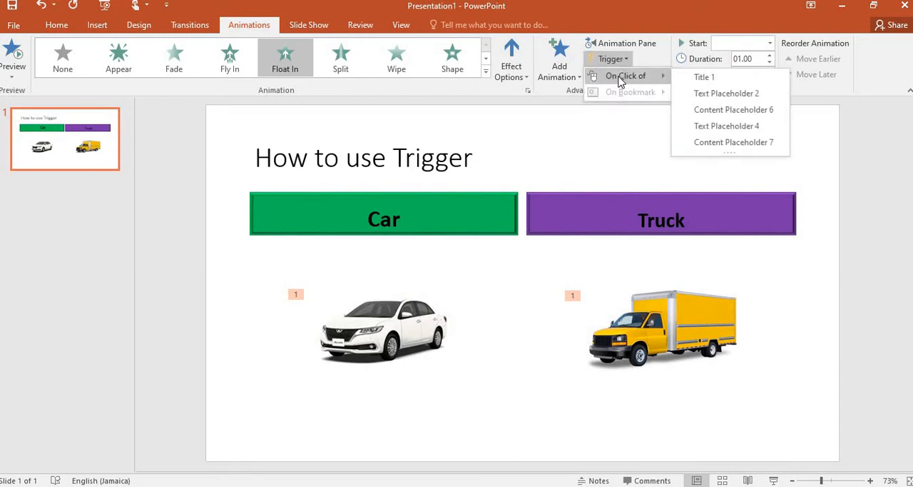
mouse_move(705, 77)
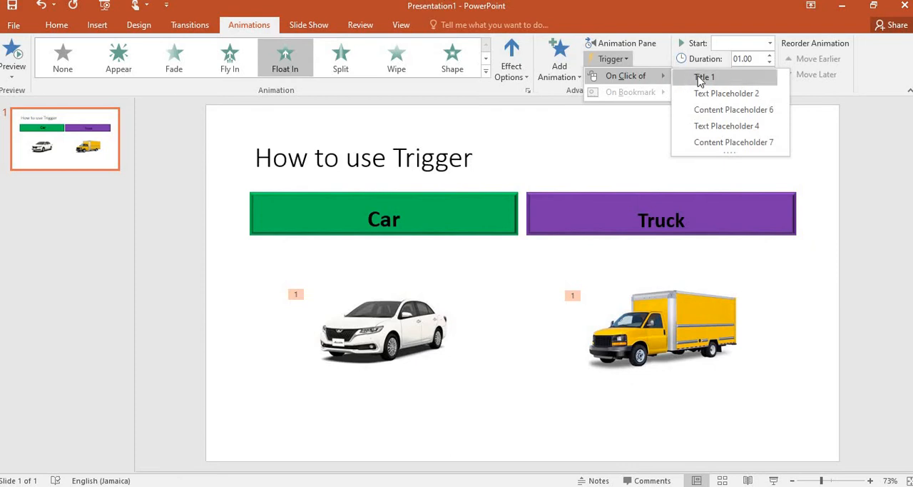
mouse_move(727, 95)
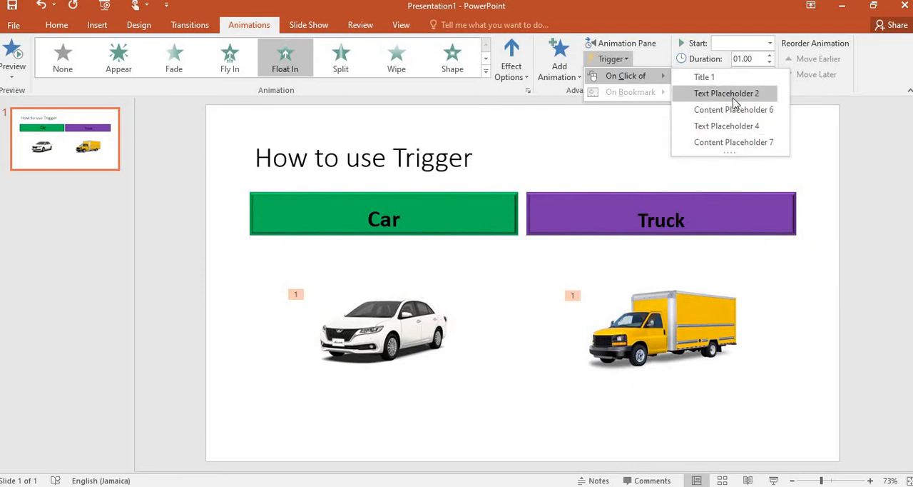
mouse_move(713, 145)
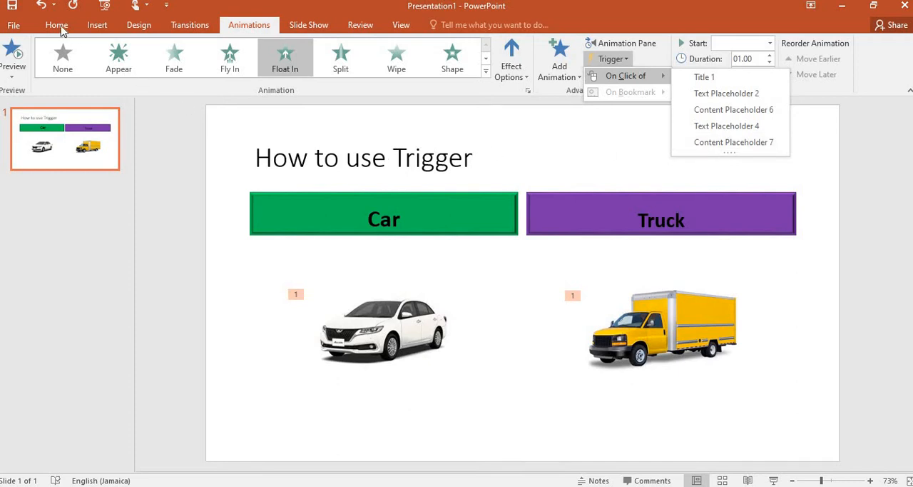
Show the Selection Pane listing every object on the slide.
left_click(57, 24)
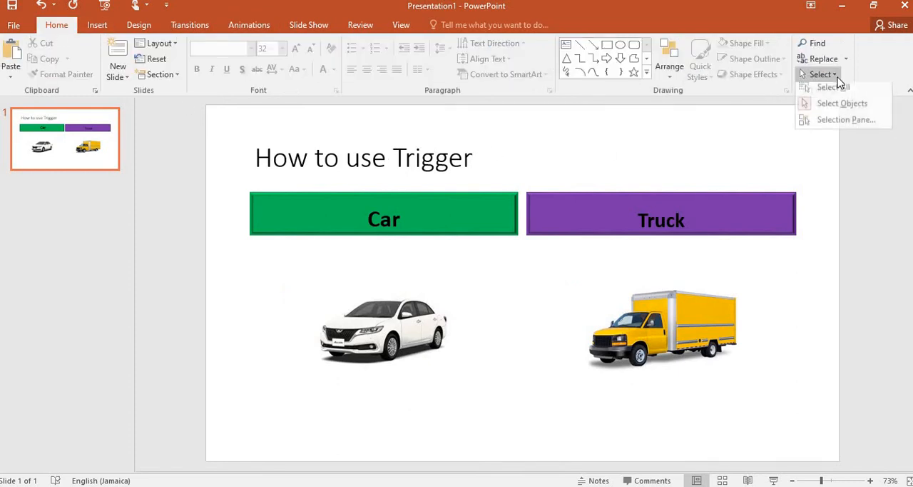
mouse_move(846, 123)
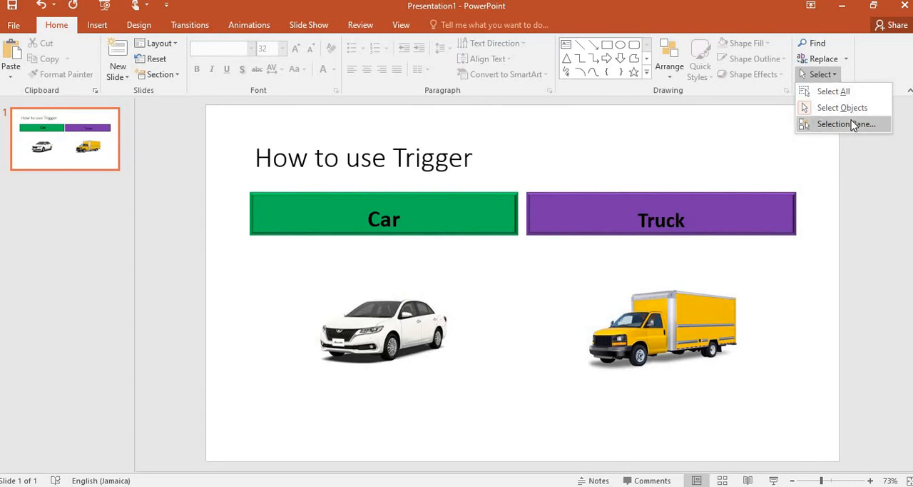
left_click(846, 123)
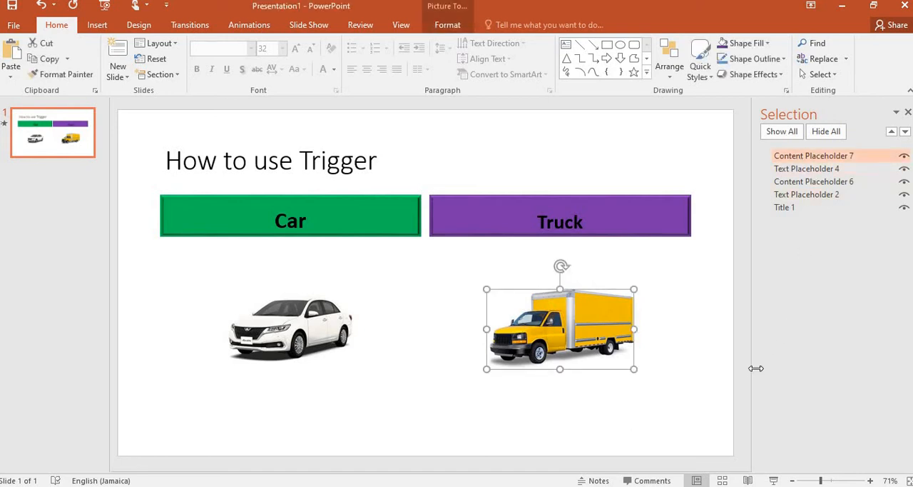
mouse_move(727, 377)
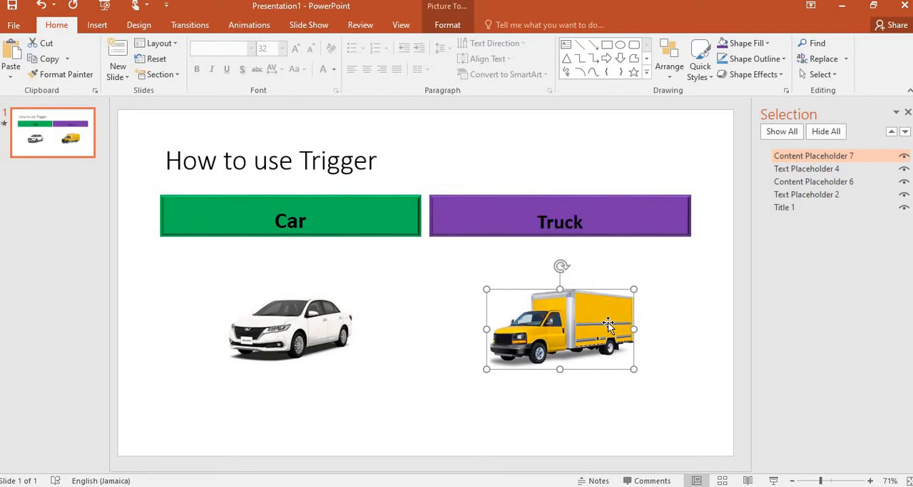
Rename the objects to Picture of Truck, Picture of car and car, then close the pane.
double_click(813, 156)
type("Picture of Truck")
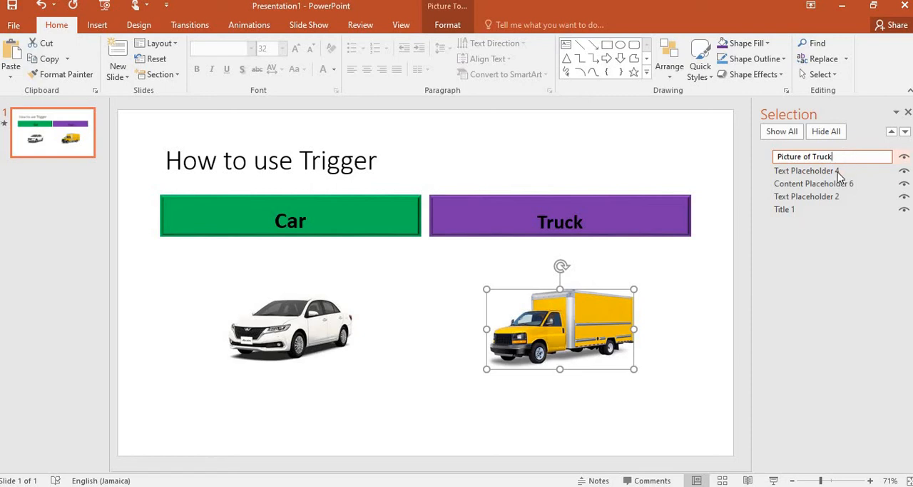
left_click(807, 168)
type("Truck")
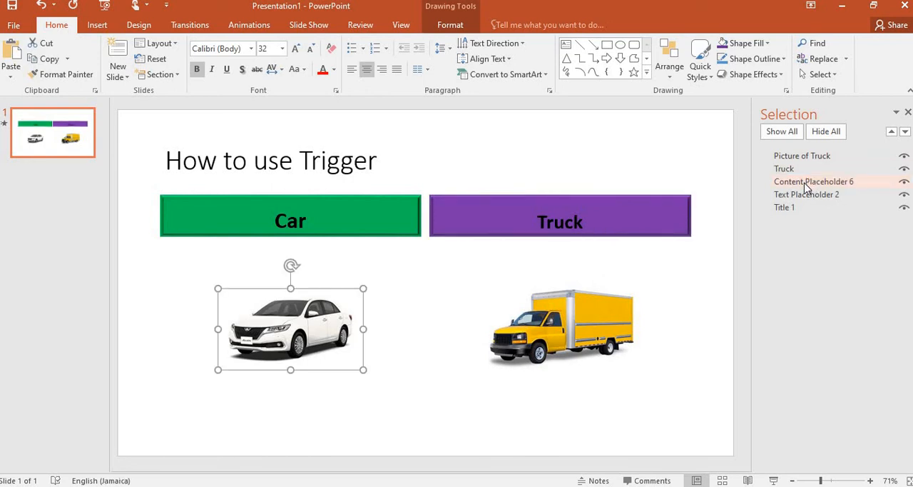
double_click(814, 183)
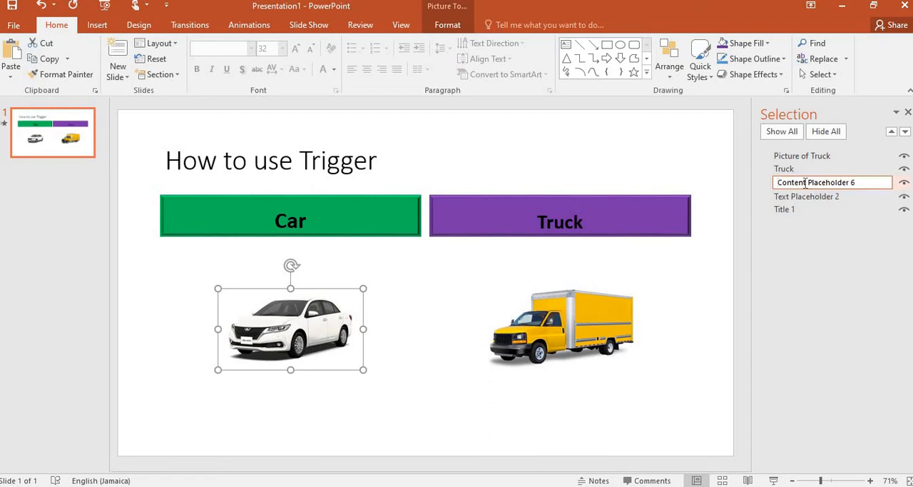
type("Picture of car")
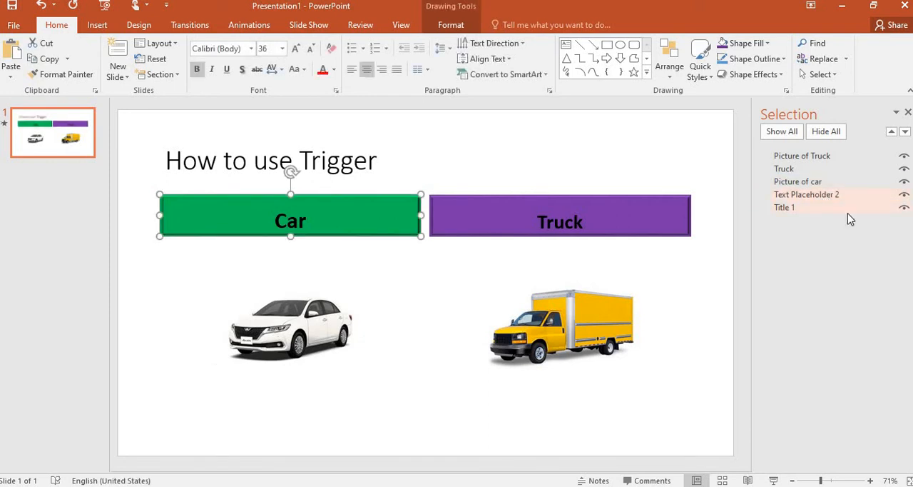
double_click(806, 194)
type("car")
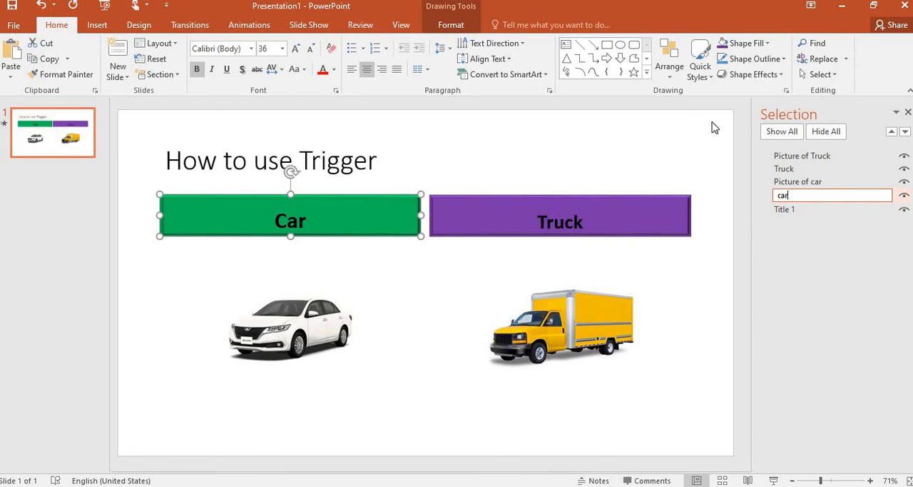
left_click(907, 112)
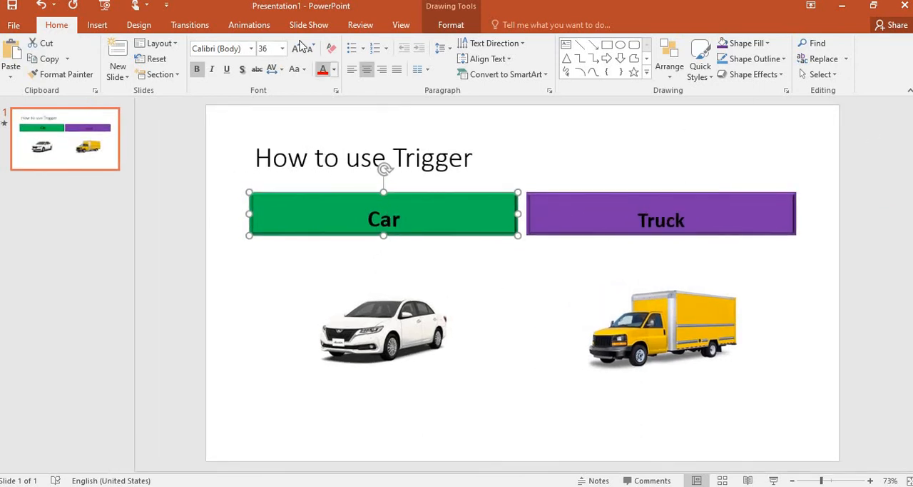
Select the car picture and list the On Click of trigger objects for its Float In.
left_click(249, 24)
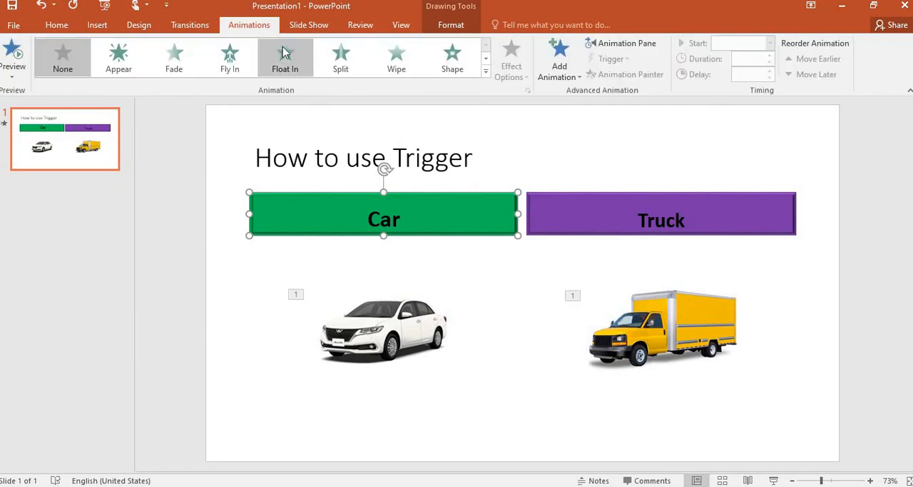
left_click(383, 329)
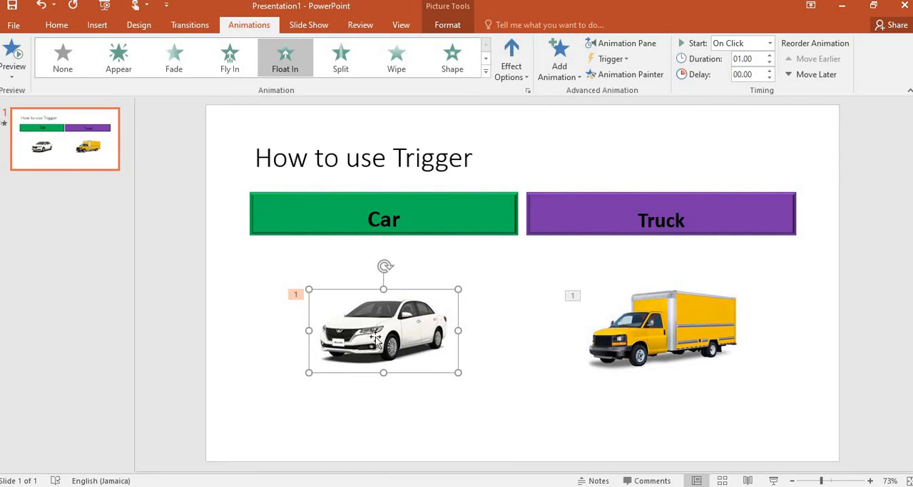
mouse_move(659, 74)
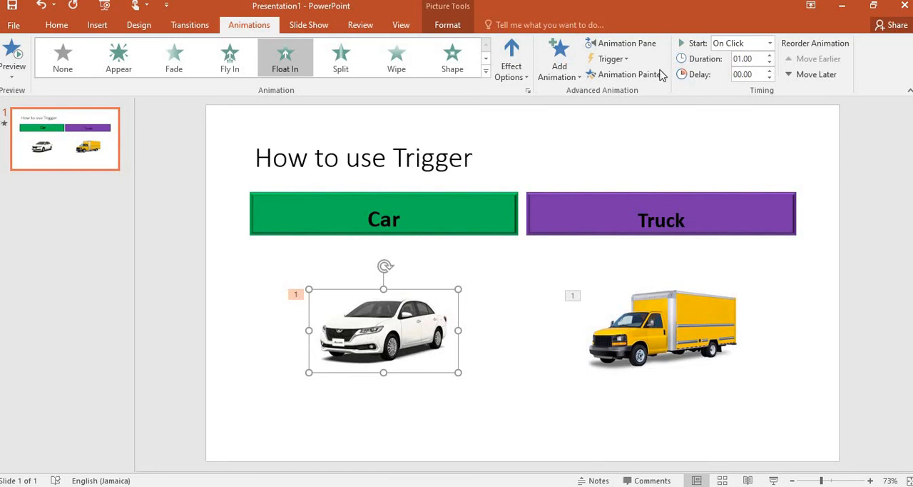
left_click(611, 58)
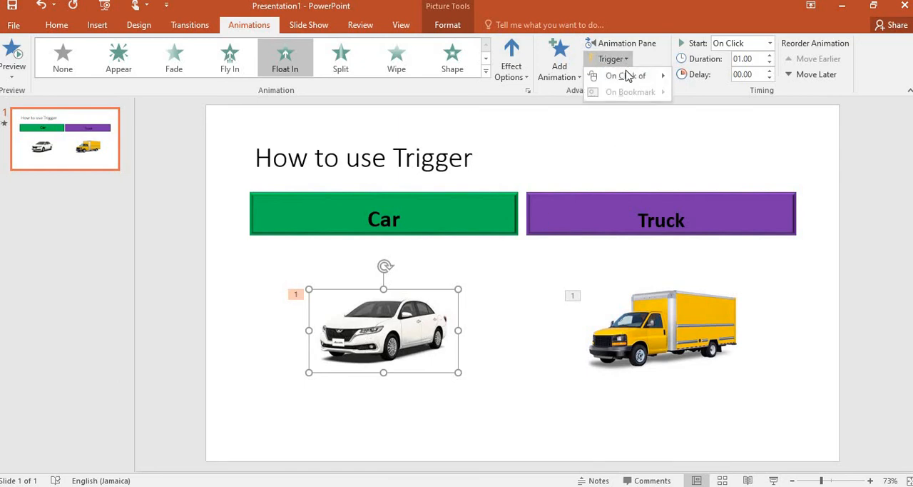
left_click(625, 75)
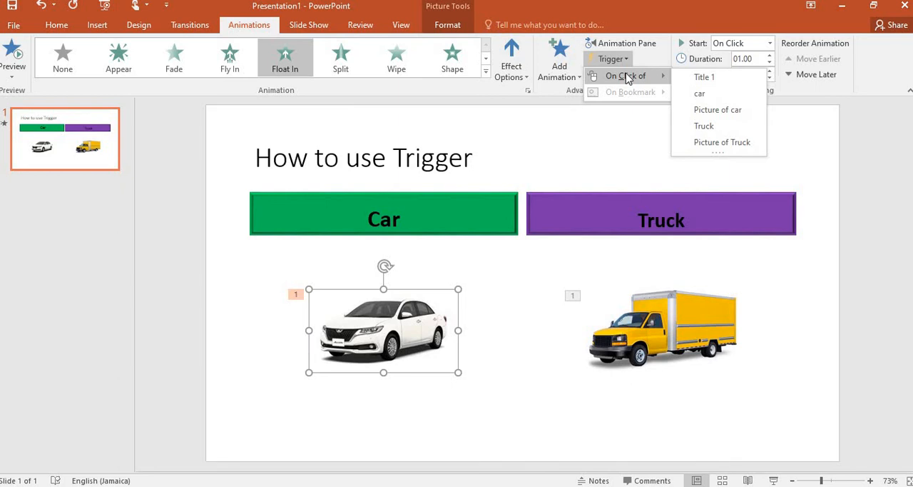
mouse_move(631, 77)
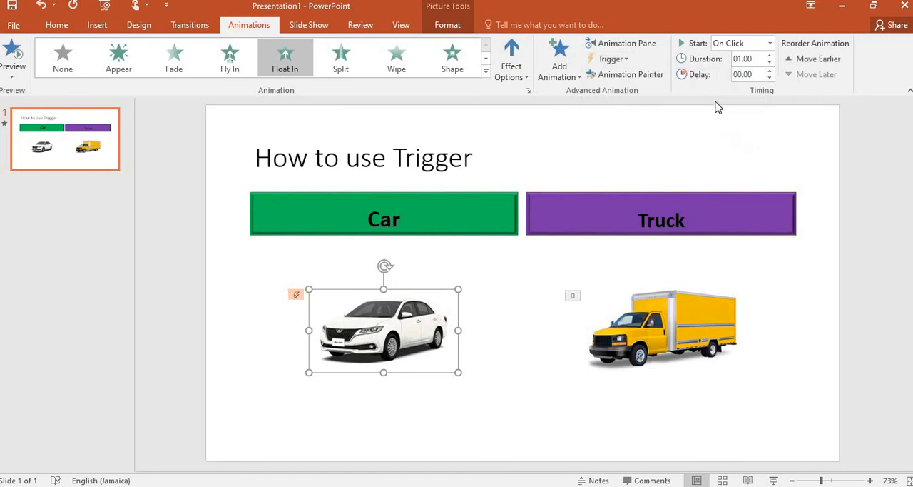
mouse_move(642, 362)
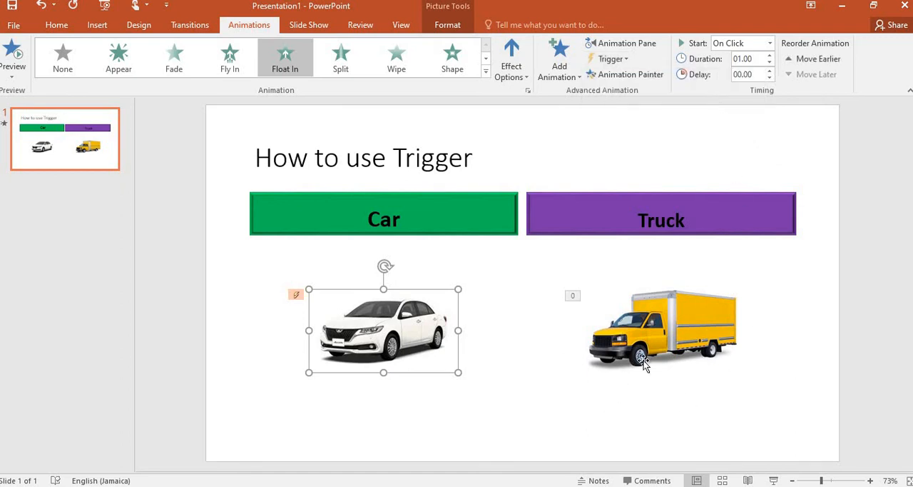
Set the truck picture's Float In to trigger on click of the Truck header box.
left_click(659, 328)
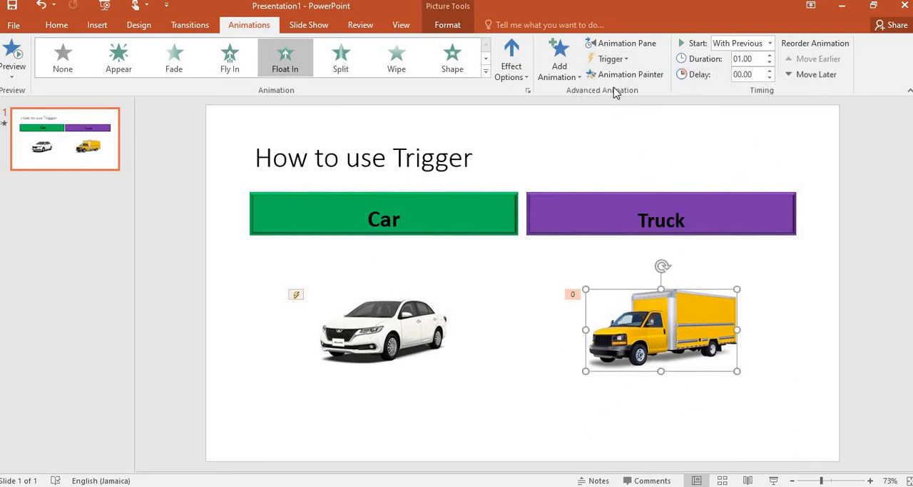
left_click(611, 58)
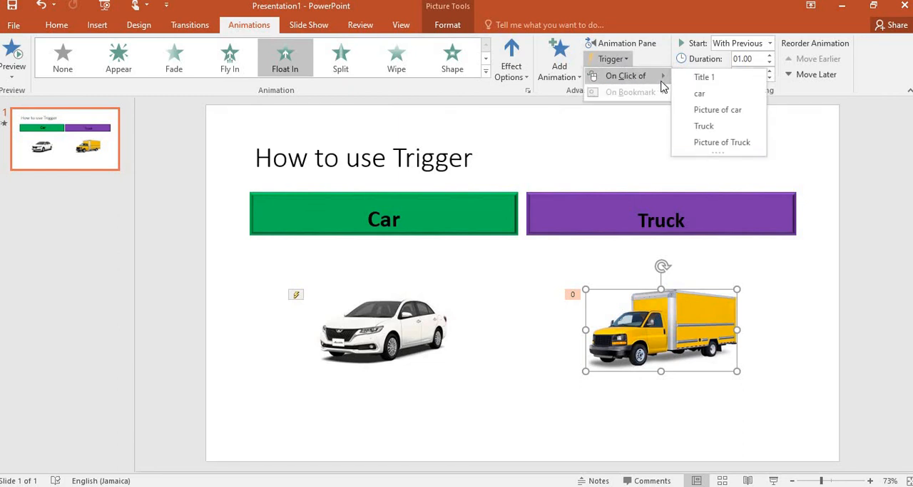
mouse_move(708, 126)
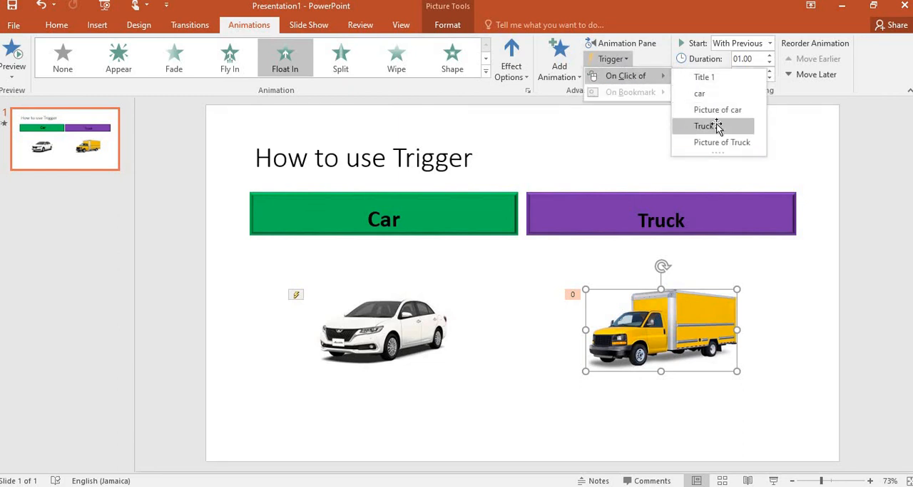
left_click(707, 126)
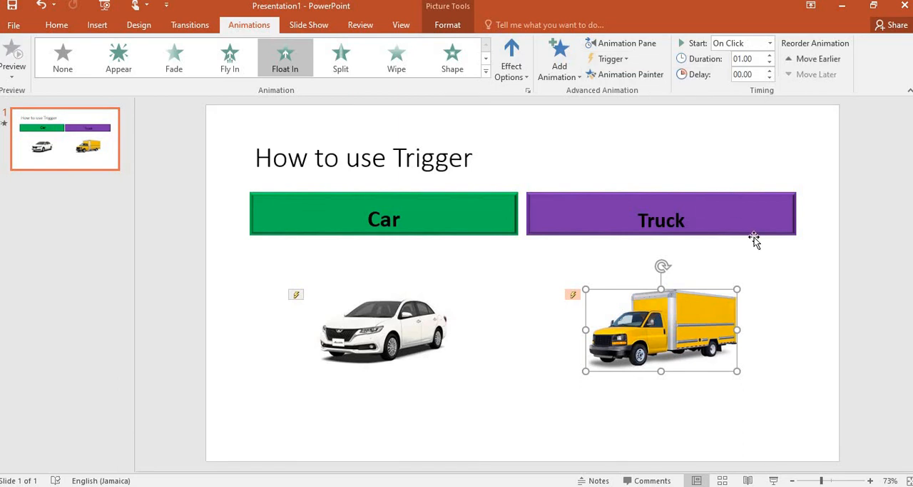
mouse_move(761, 270)
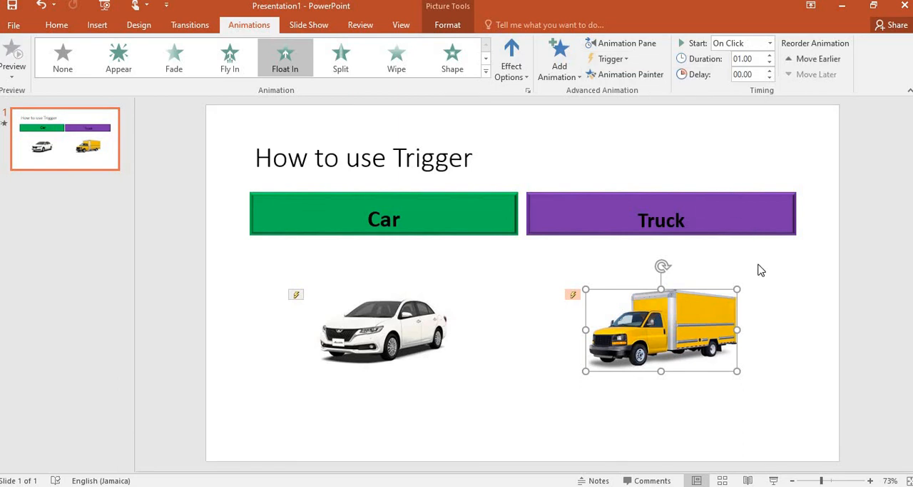